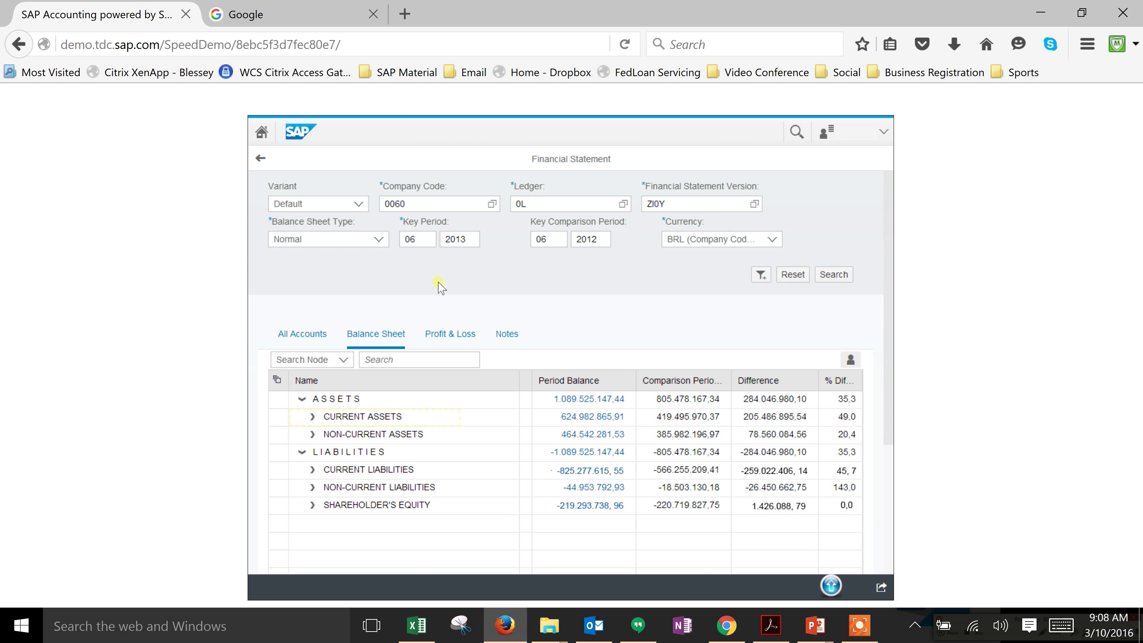
Expand Current Assets into cash, receivables, inventories and other assets
left_click(312, 416)
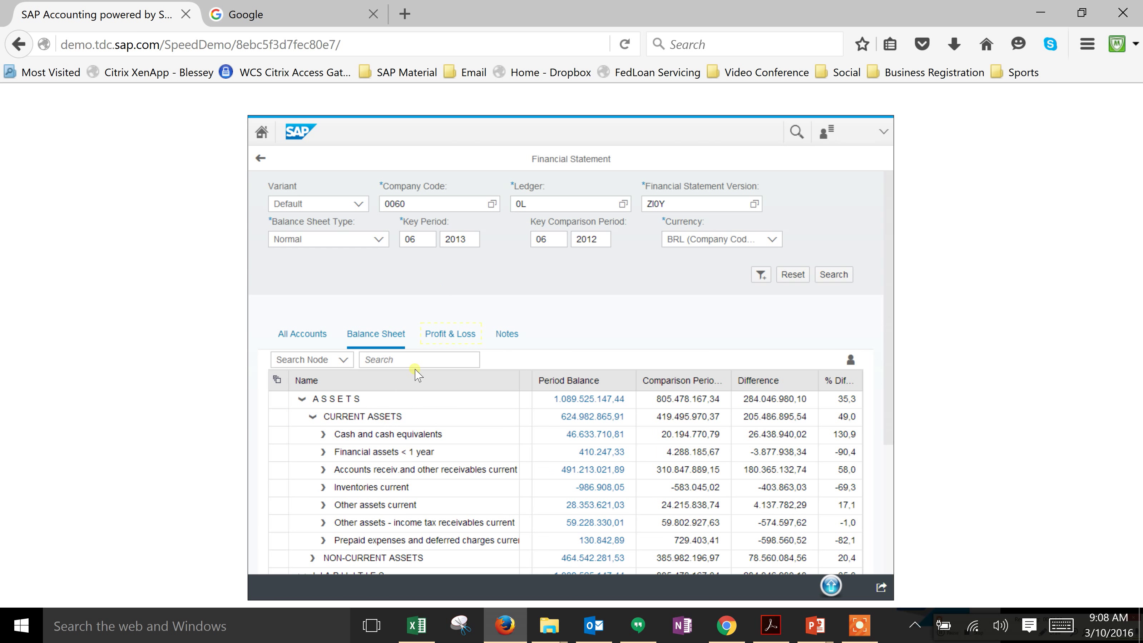
Drill into Profit & Loss through Material expenses and Purchased services to the External Services accounts
left_click(450, 334)
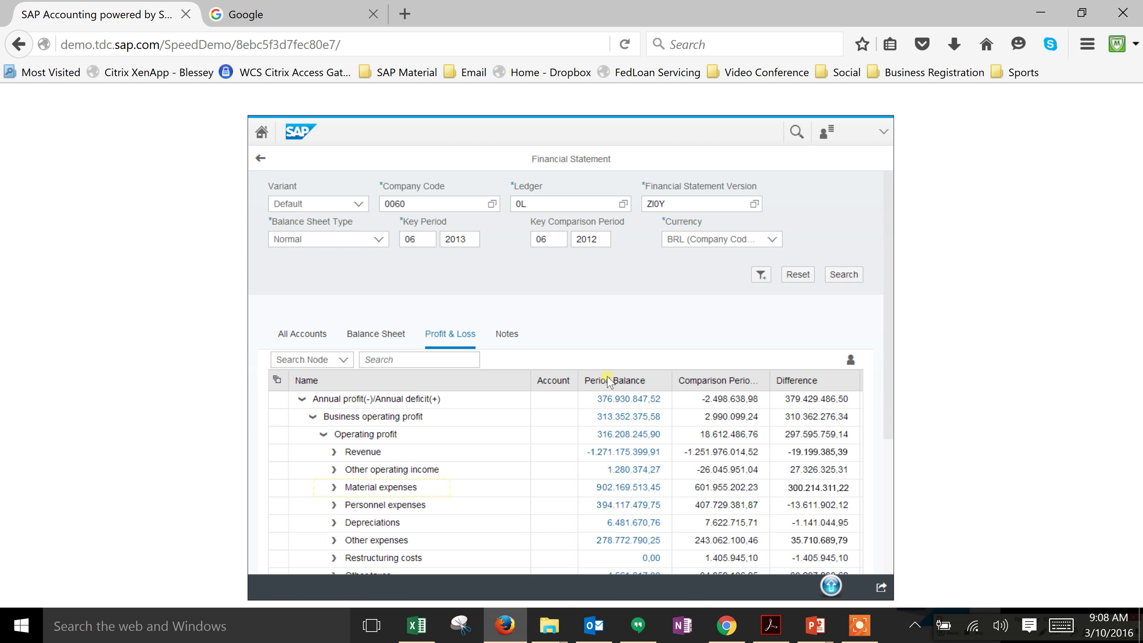
mouse_move(616, 417)
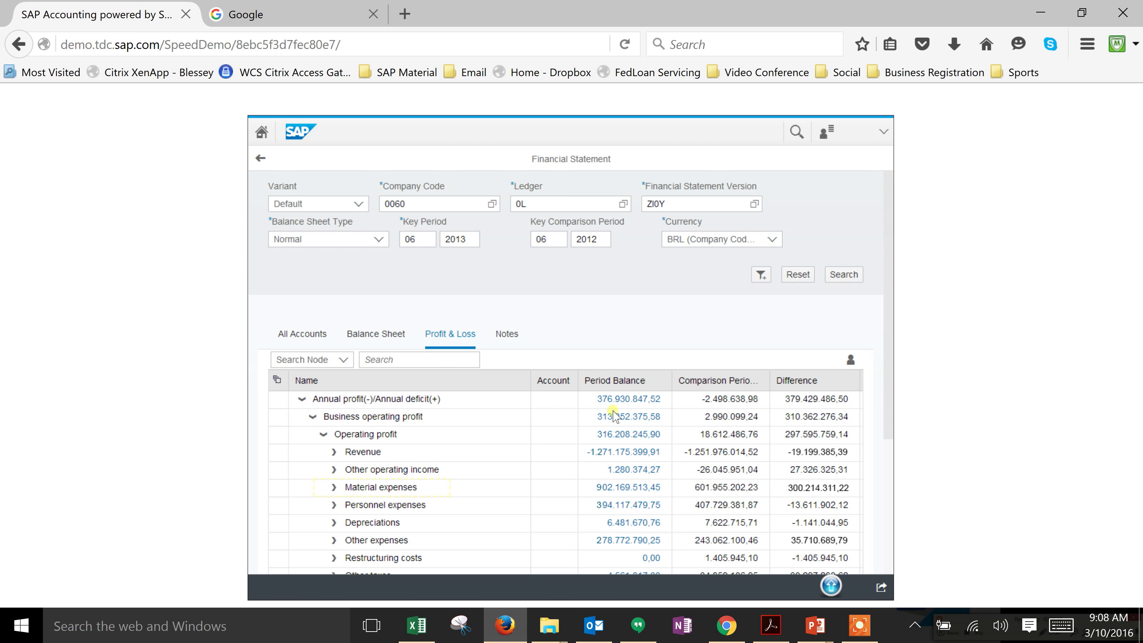
mouse_move(621, 431)
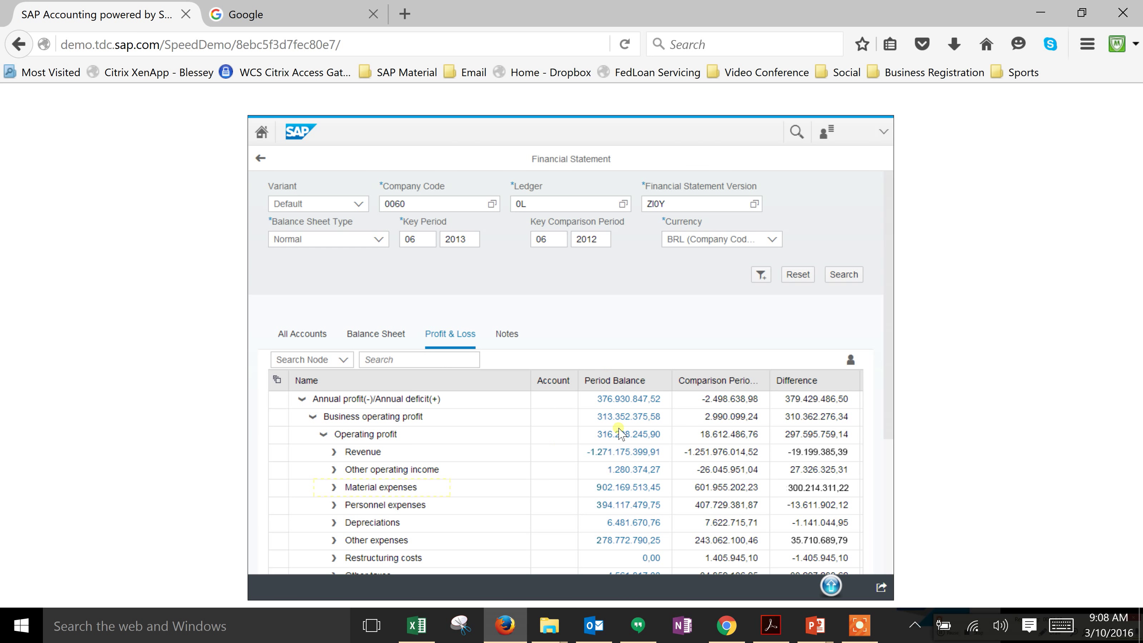
mouse_move(632, 491)
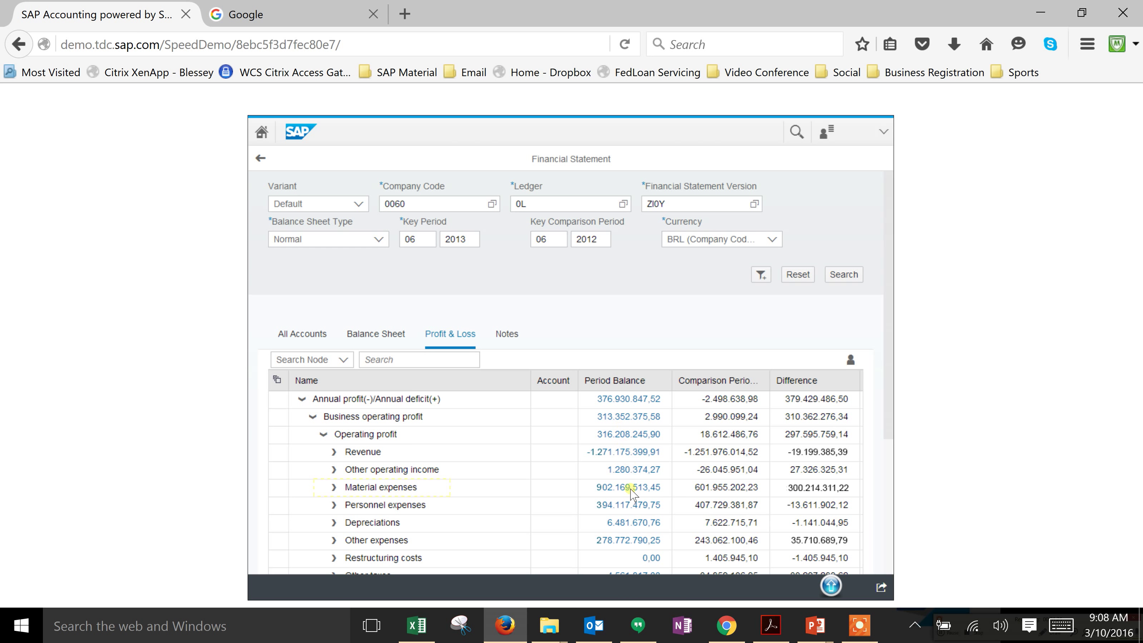
mouse_move(418, 490)
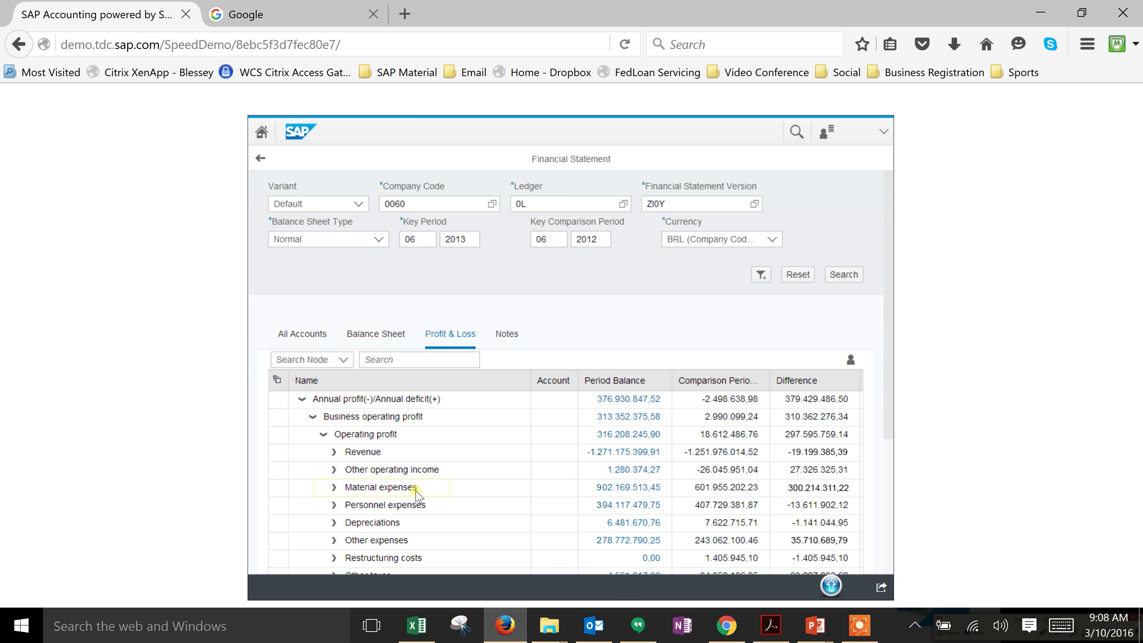
left_click(334, 486)
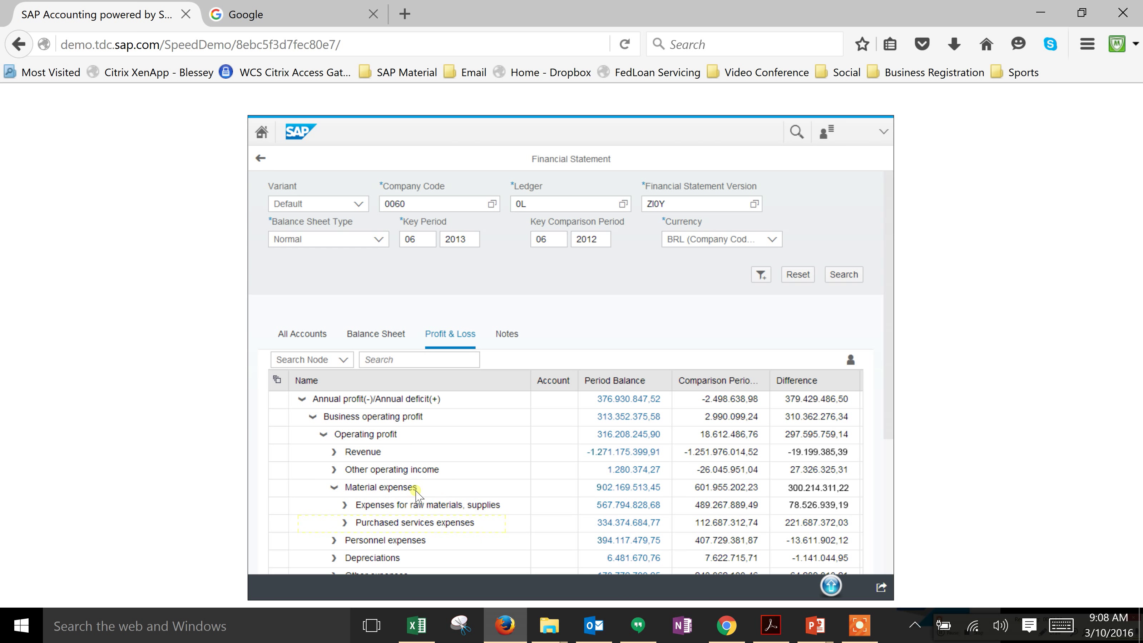
mouse_move(426, 525)
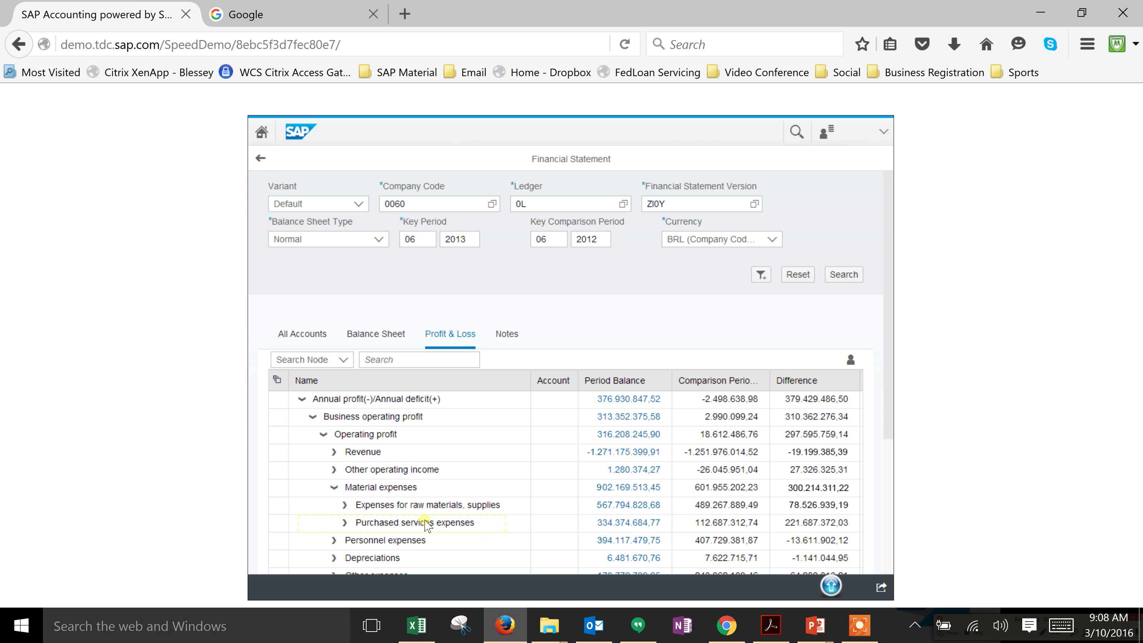
mouse_move(410, 529)
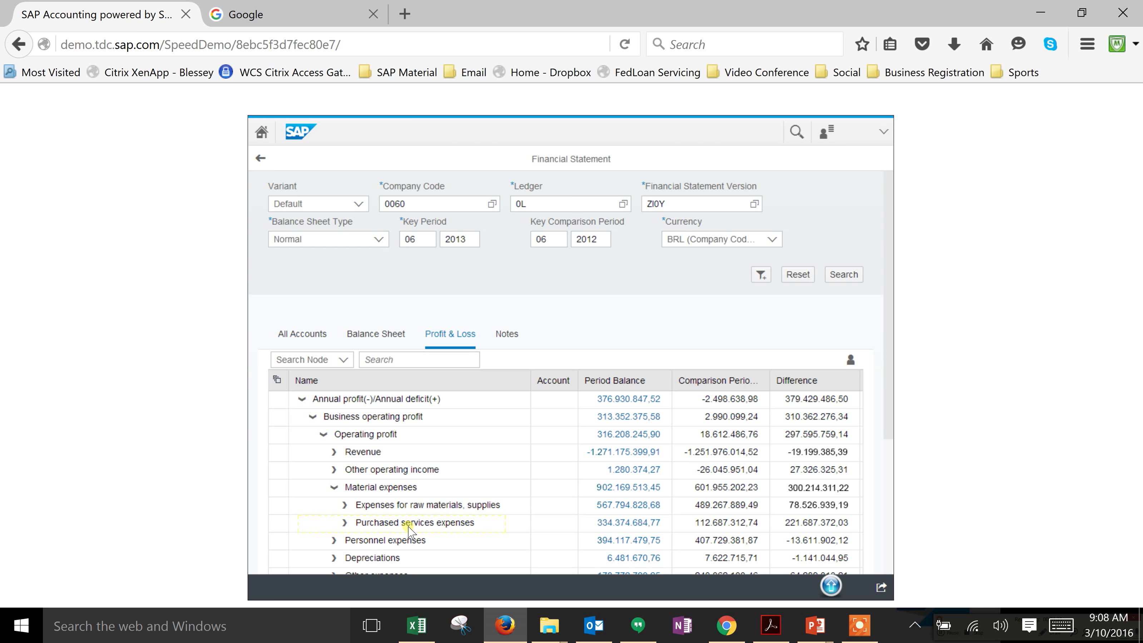
left_click(344, 523)
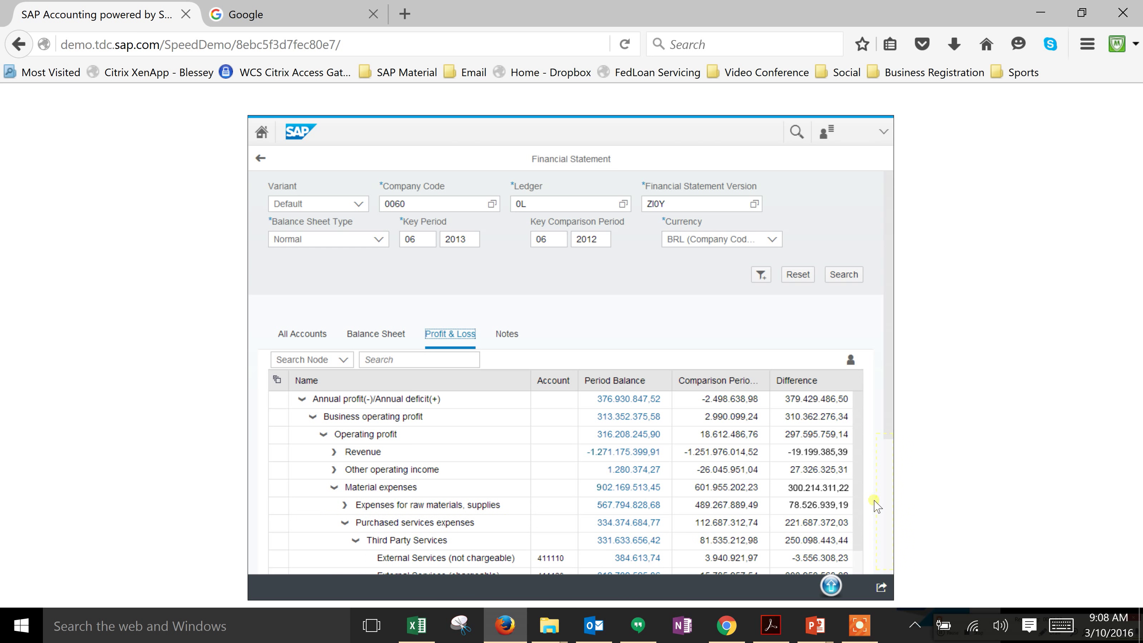
scroll("down", 3)
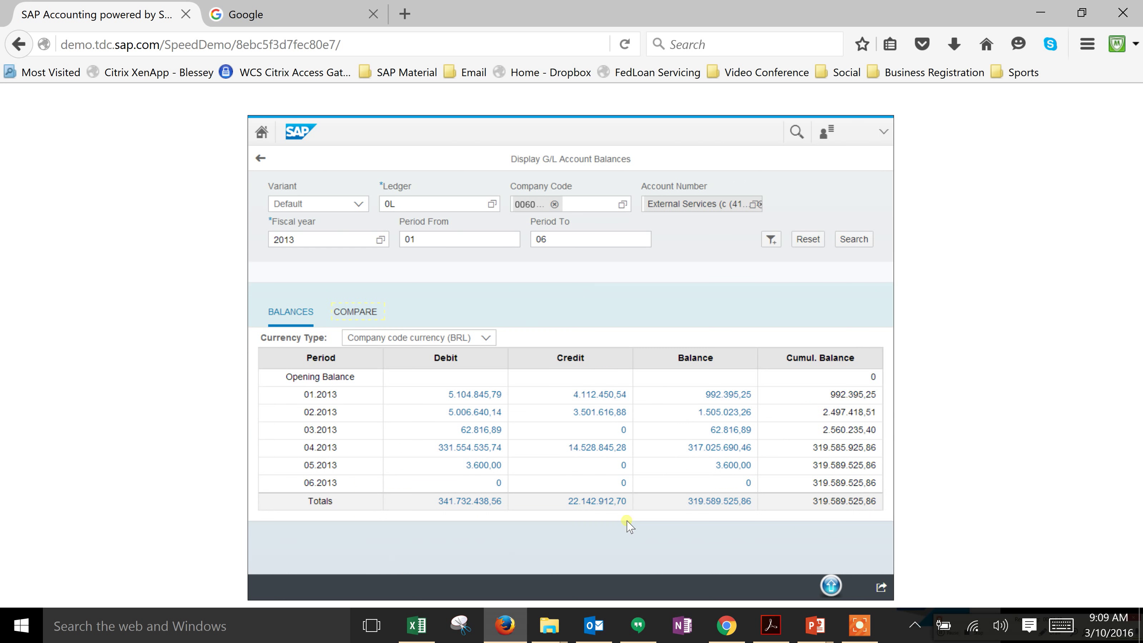
mouse_move(596, 495)
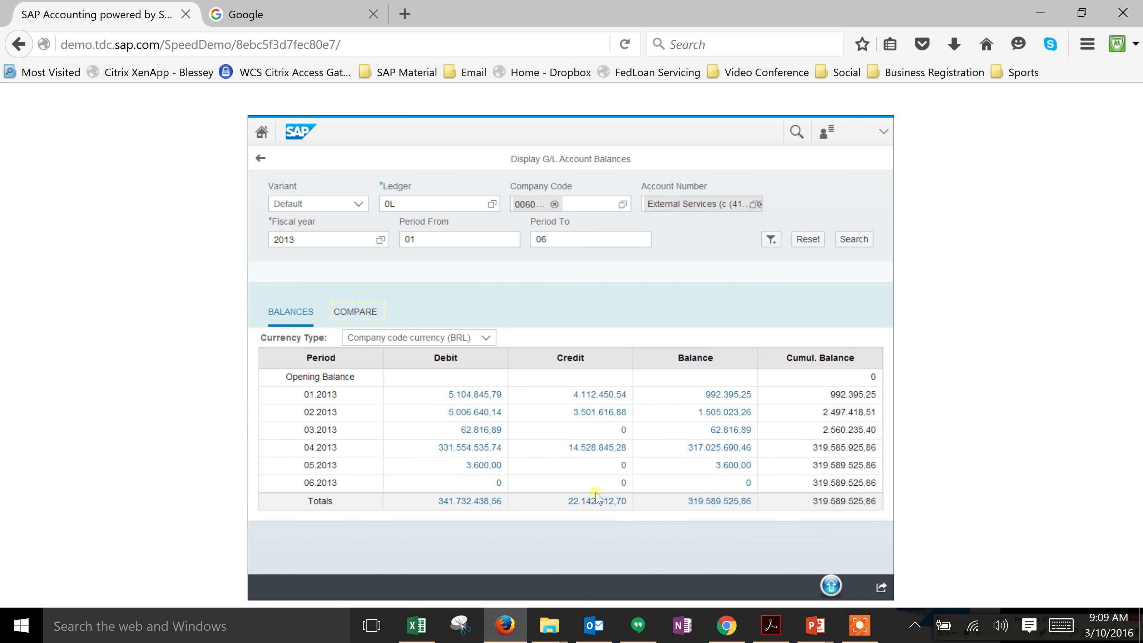
mouse_move(490, 526)
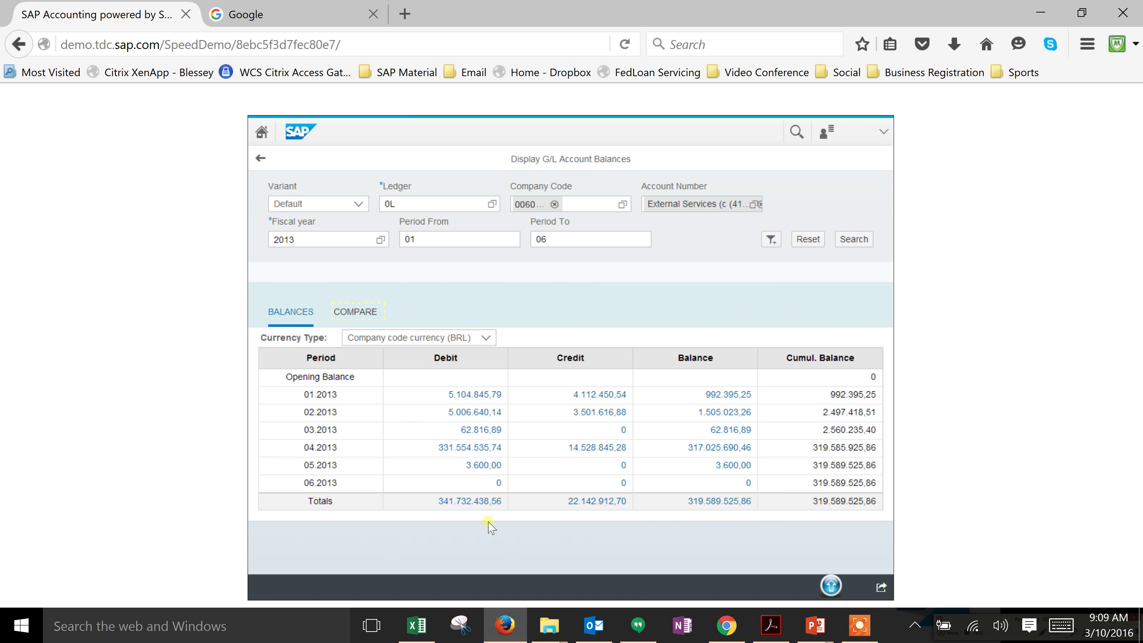
mouse_move(676, 382)
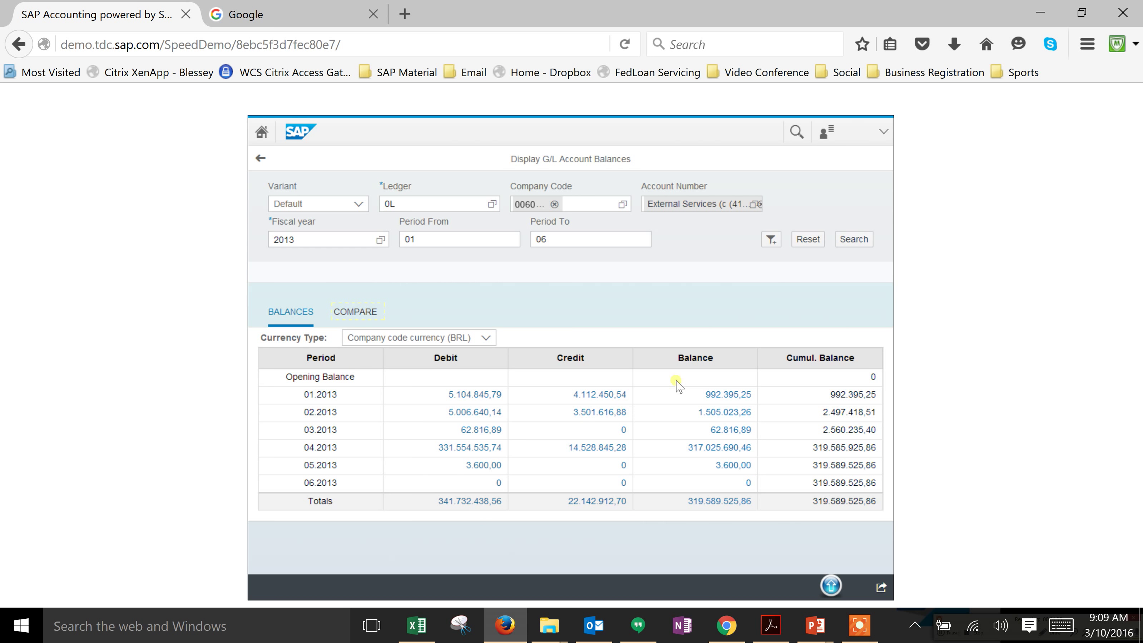
mouse_move(444, 382)
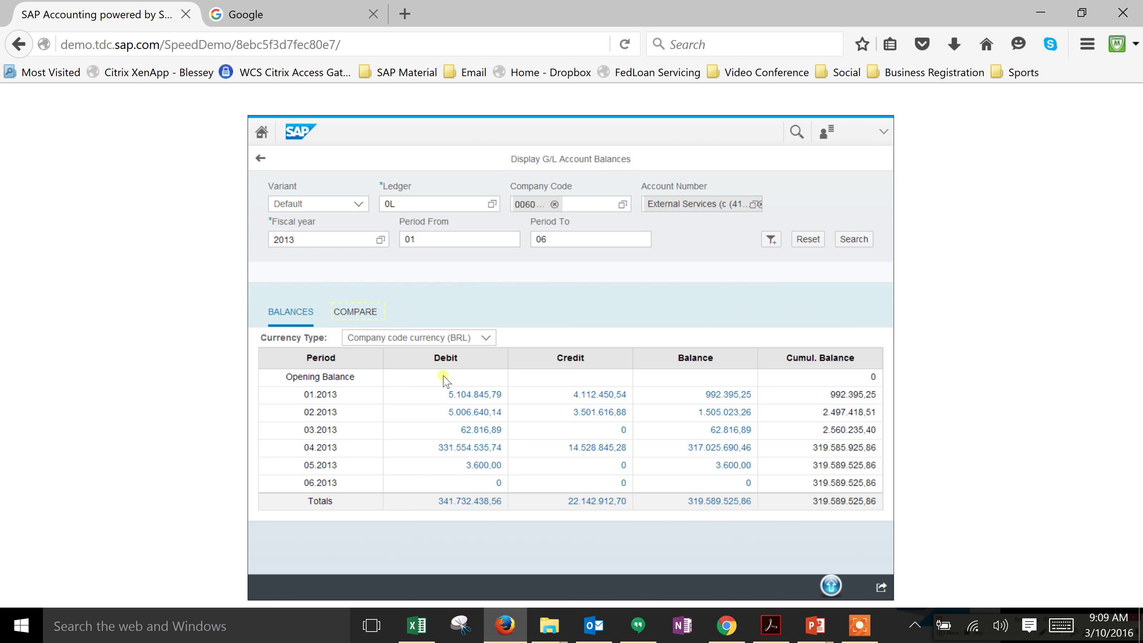
left_click(356, 311)
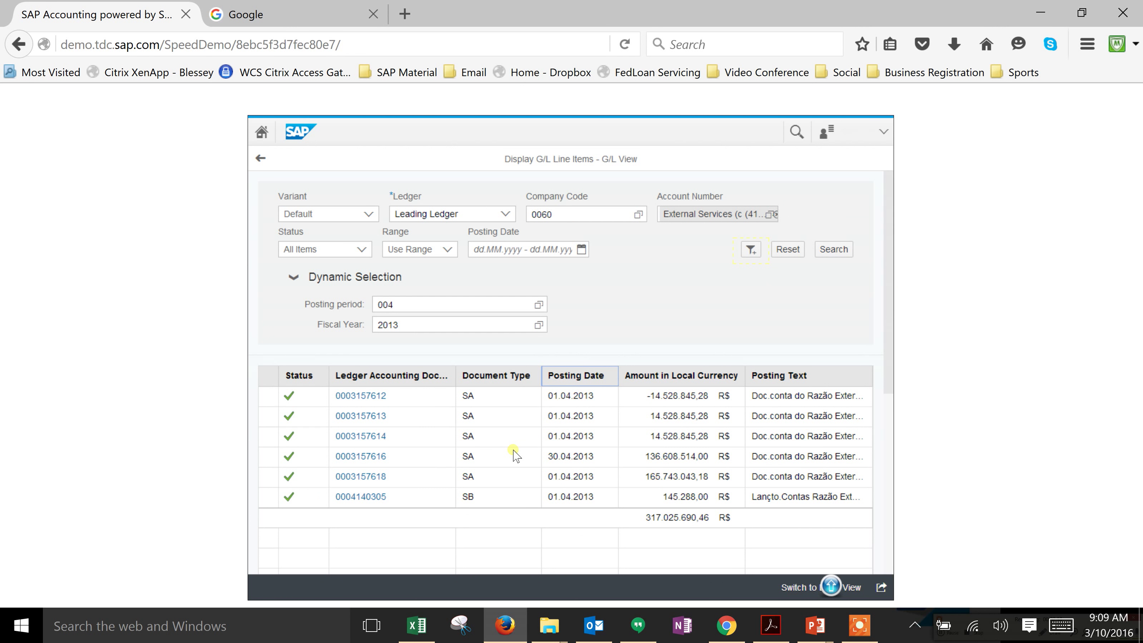
Group the line items by Document Type, separating five SA postings (316,880,402.46 R$) from the SB posting
left_click(679, 376)
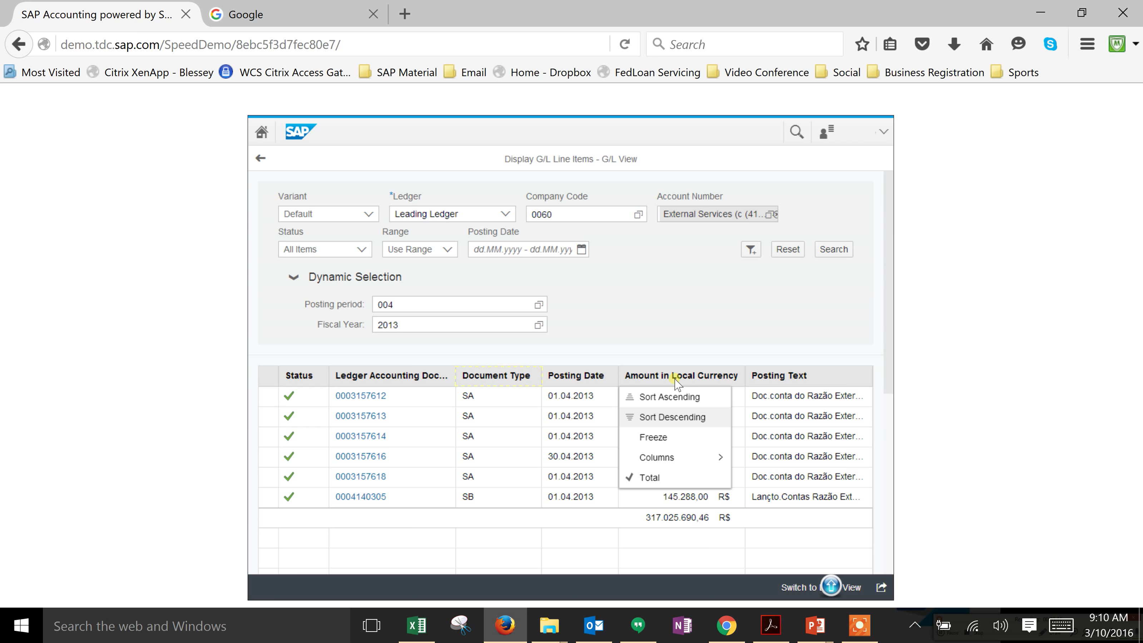
mouse_move(557, 384)
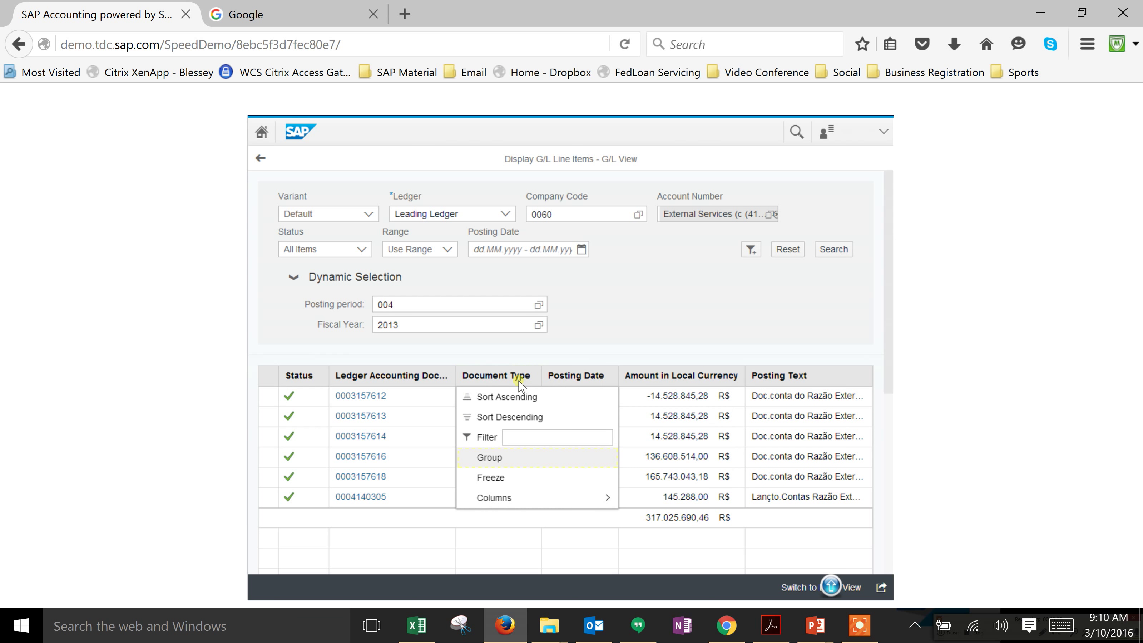
left_click(489, 457)
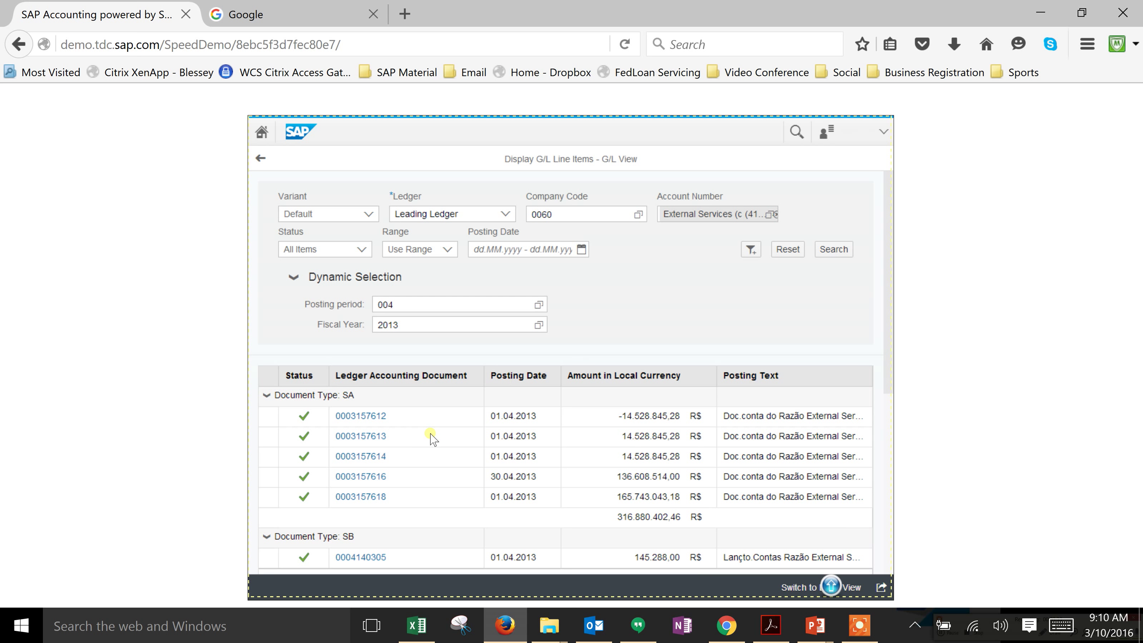
mouse_move(366, 414)
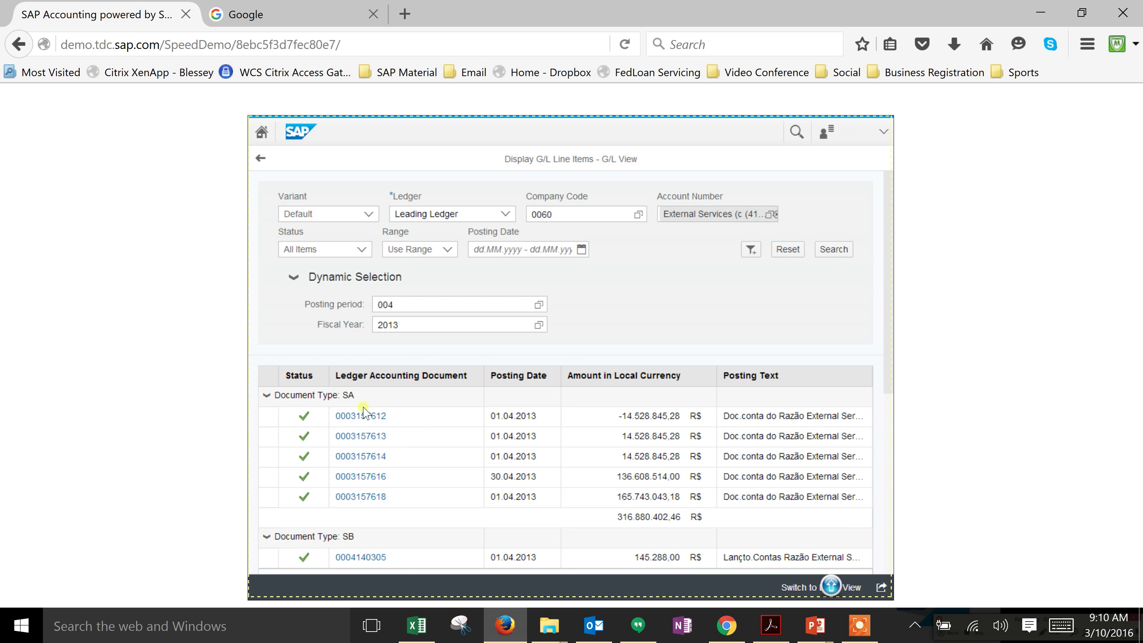
mouse_move(454, 462)
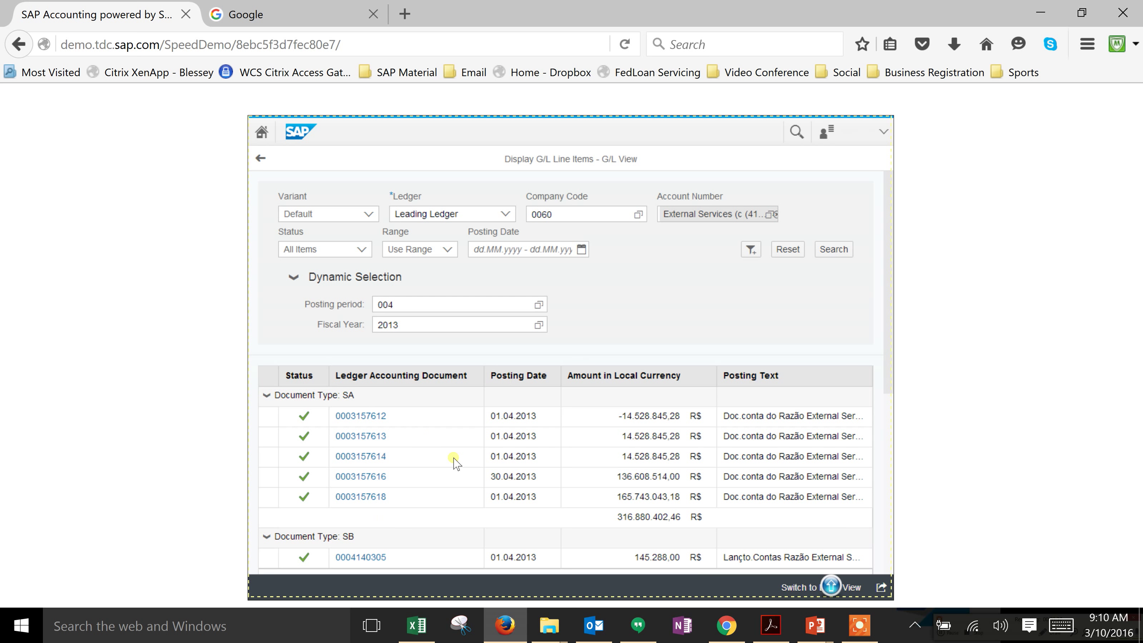